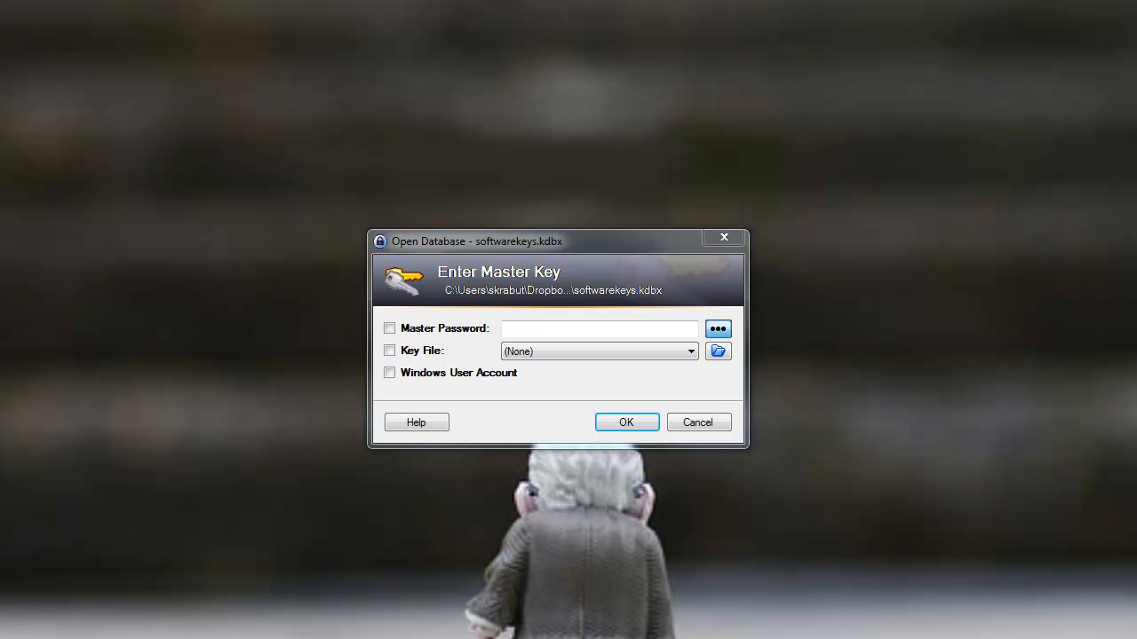
mouse_move(484, 488)
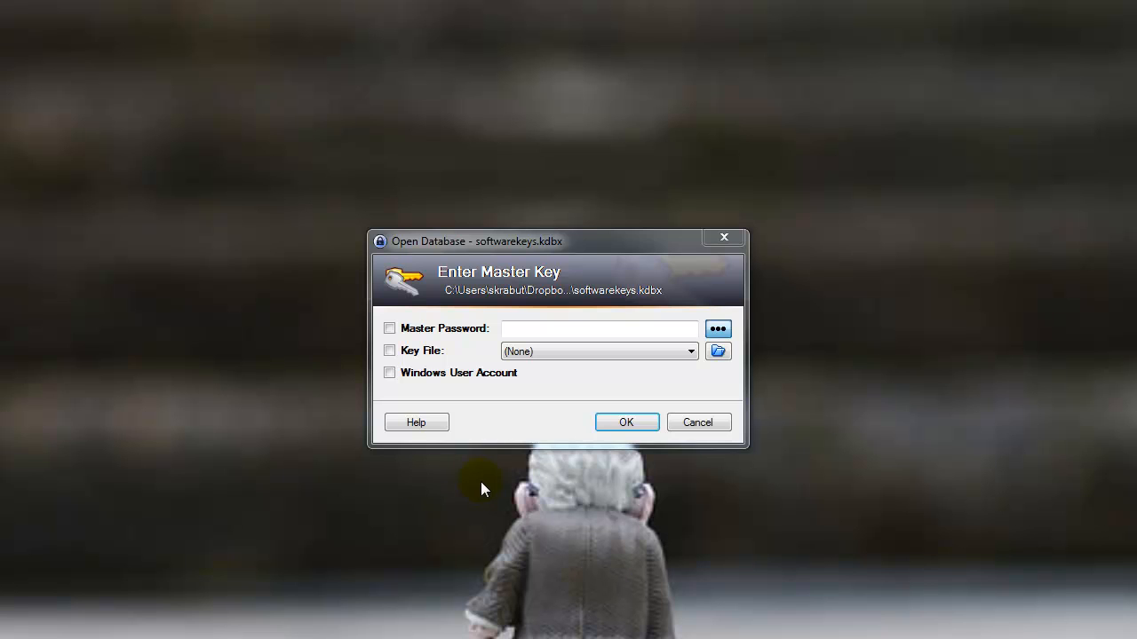
Enter the master password and confirm to unlock the softwarekeys database.
left_click(600, 329)
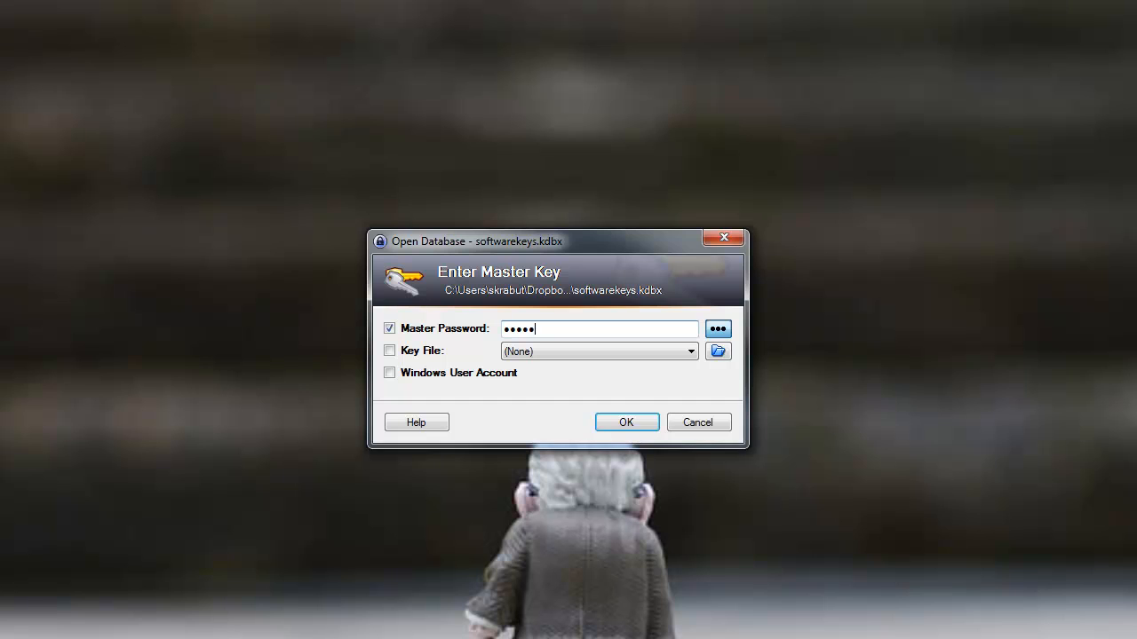
type("••")
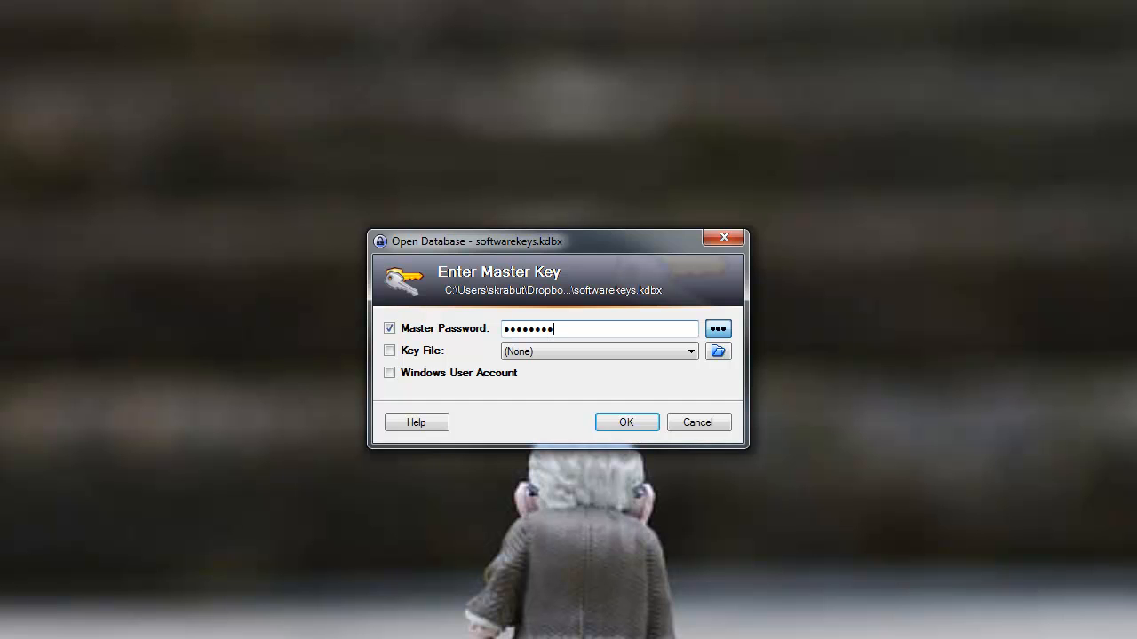
type("•")
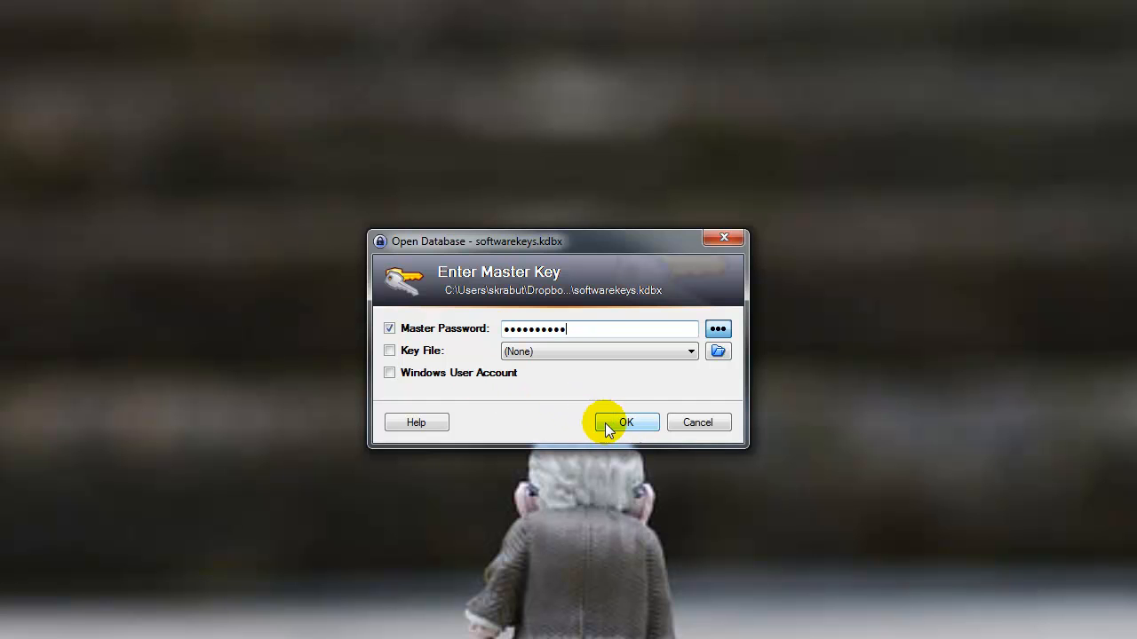
left_click(626, 422)
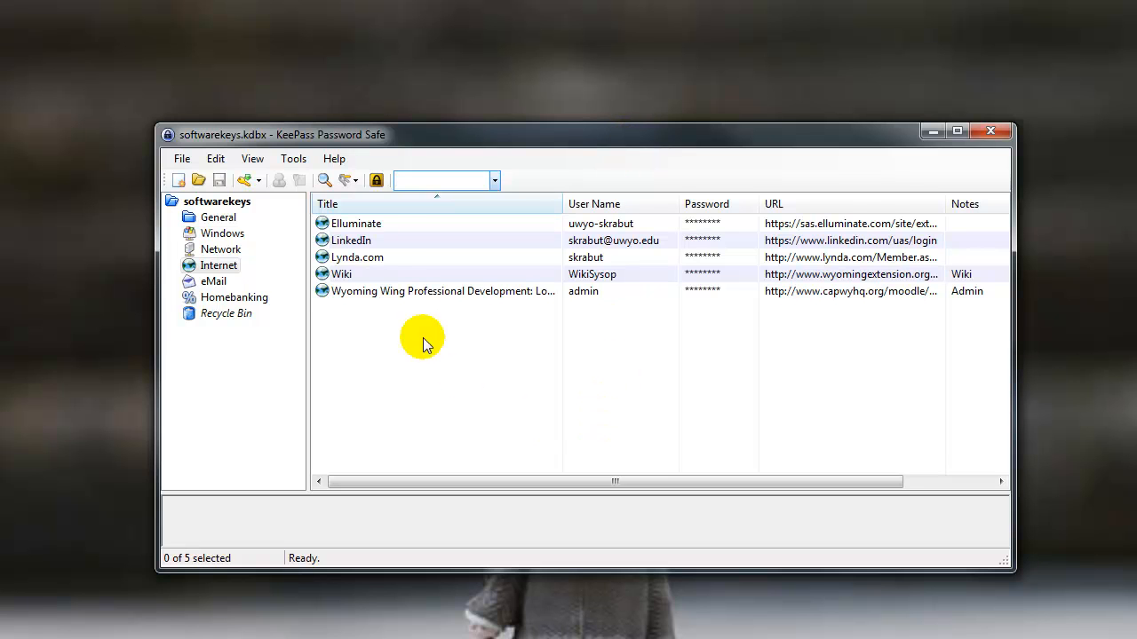
mouse_move(360, 330)
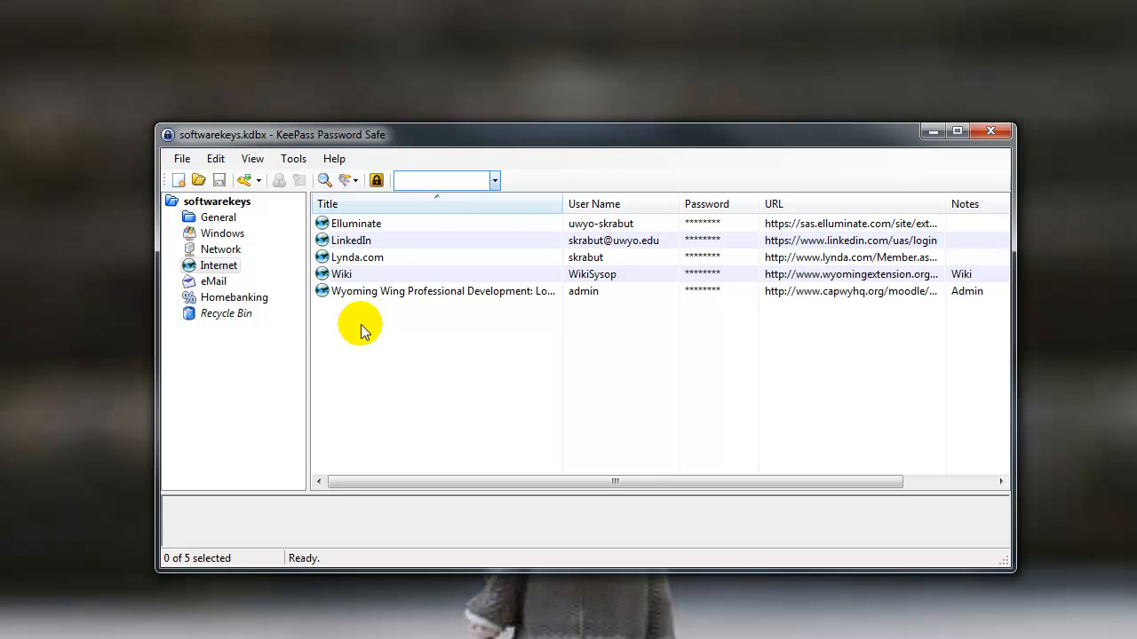
Select the LinkedIn entry to show its group, URL and timestamps in the detail panel.
left_click(351, 240)
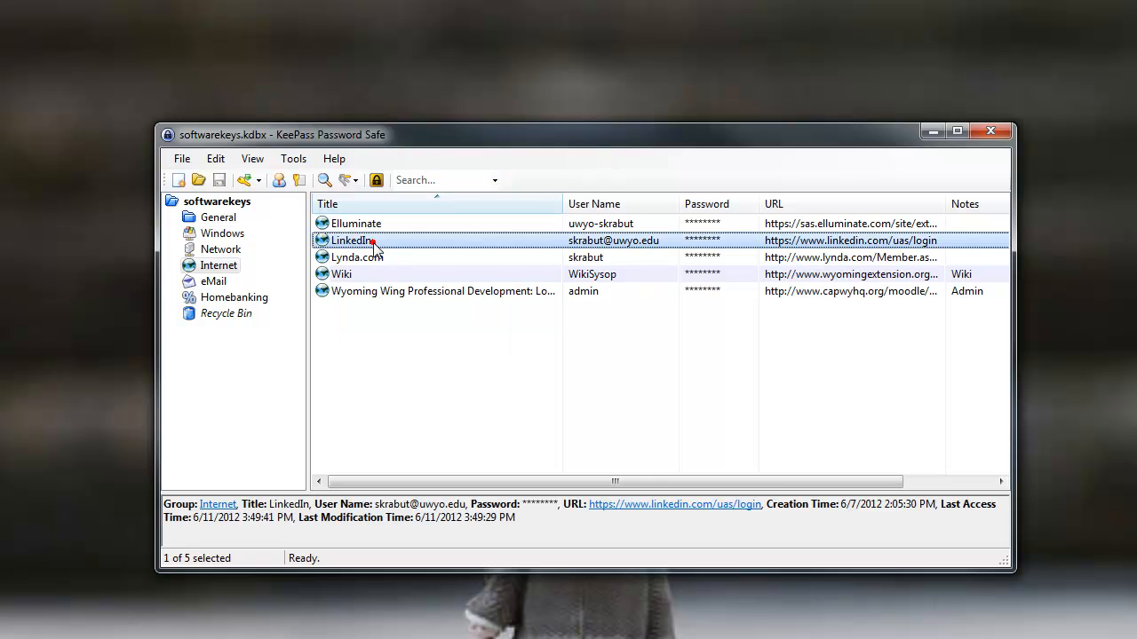
mouse_move(362, 381)
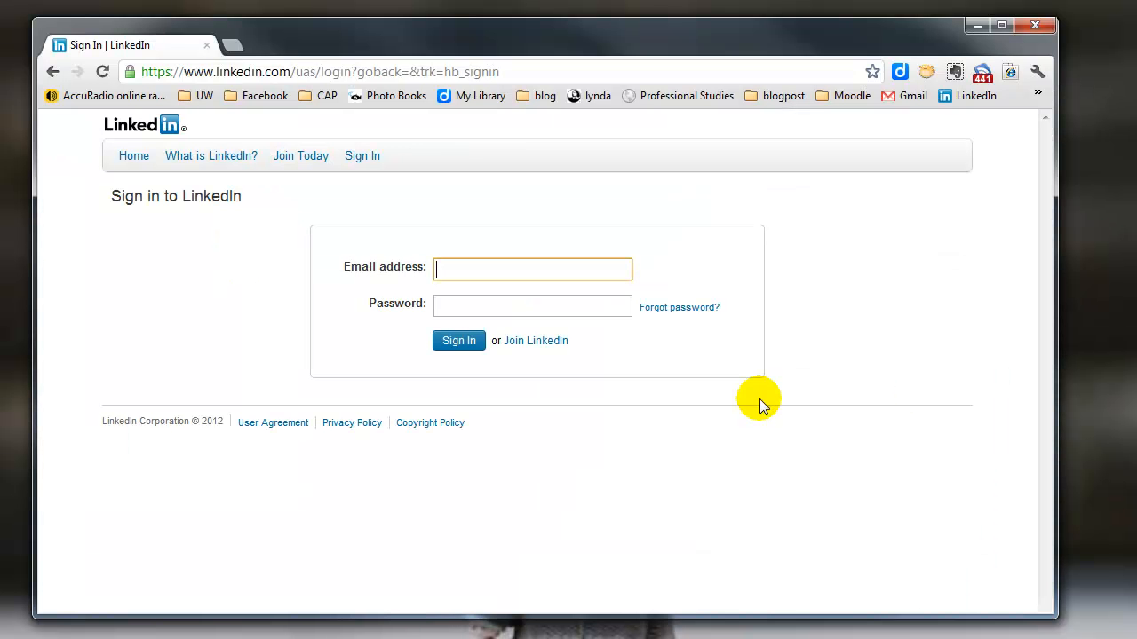
mouse_move(300, 155)
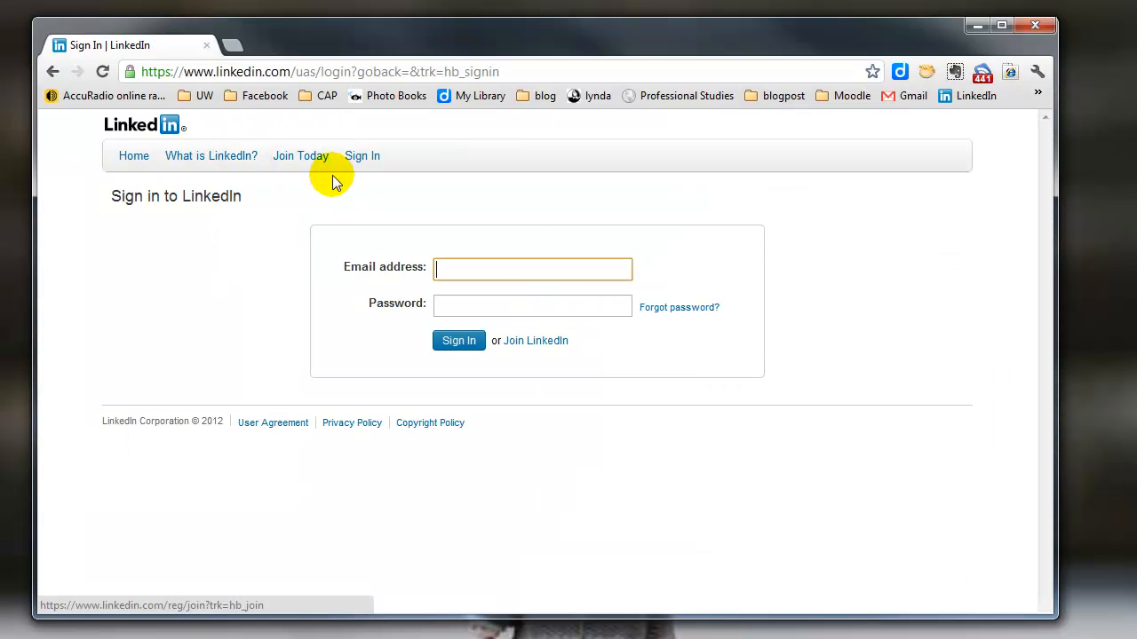
Switch to the Chrome window showing LinkedIn's empty Sign In form.
left_click(532, 267)
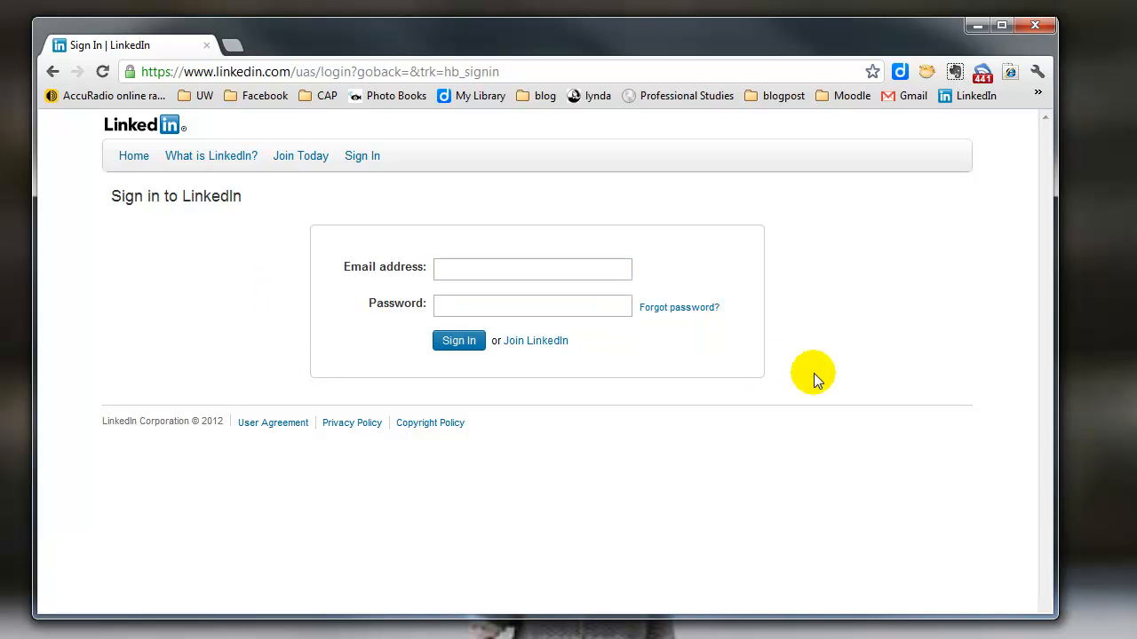
left_click(533, 268)
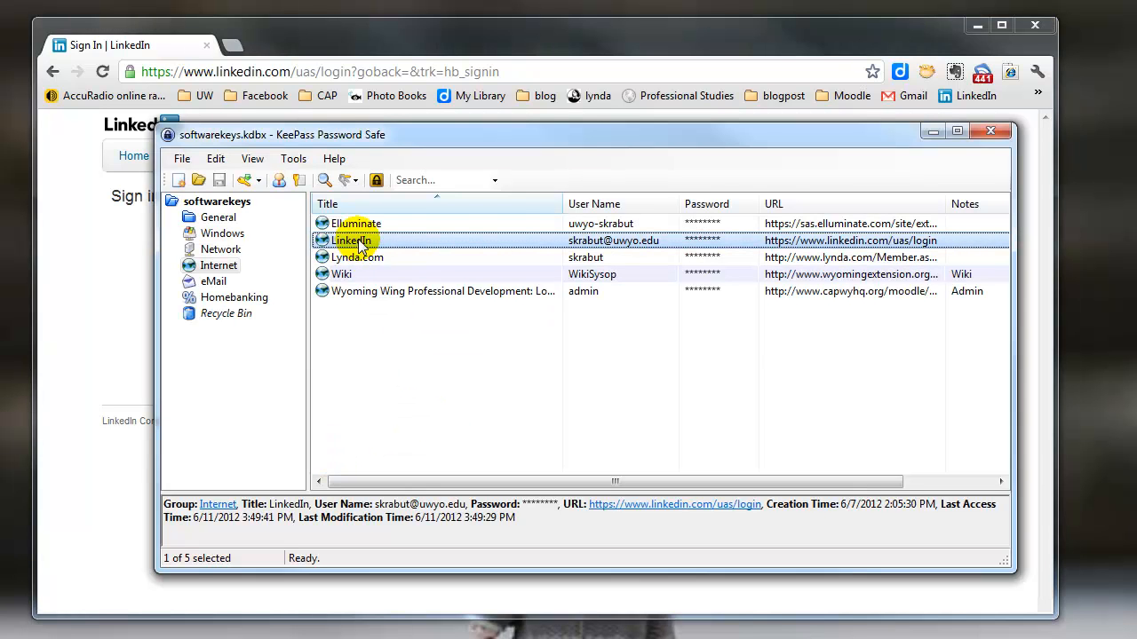
mouse_move(382, 242)
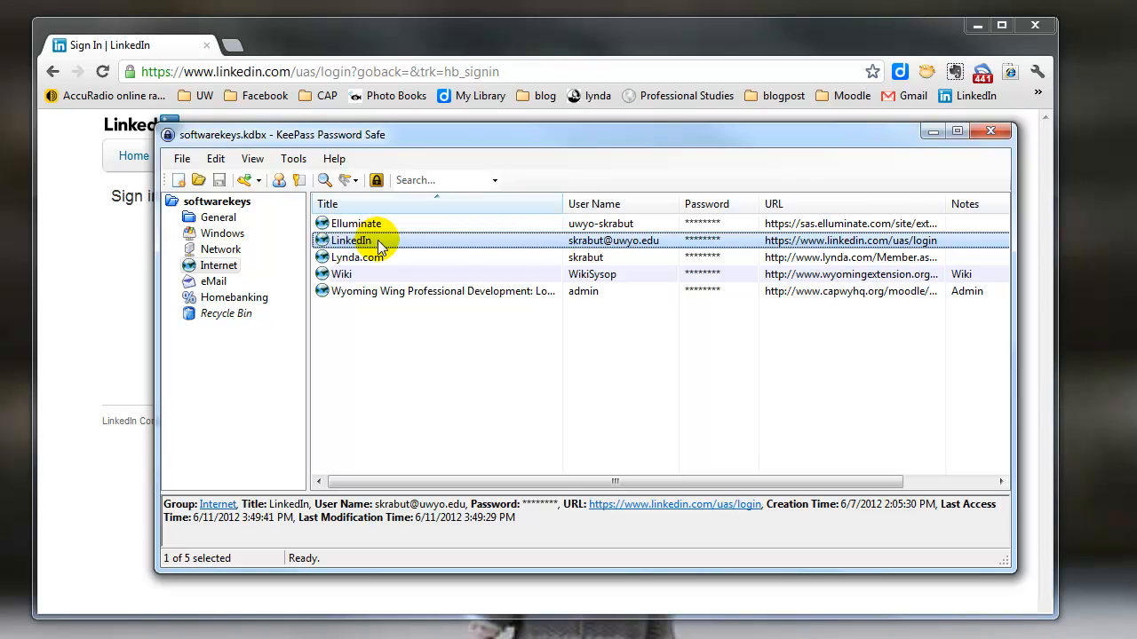
Show the LinkedIn entry's action menu with copy, open URL and auto-type options.
right_click(350, 240)
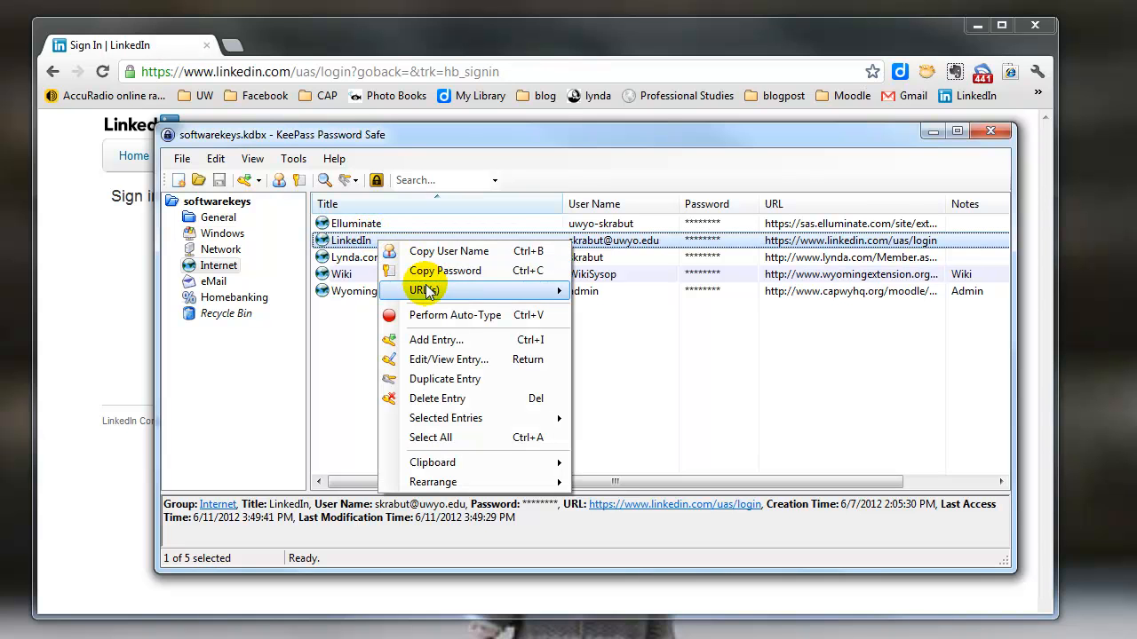
mouse_move(455, 315)
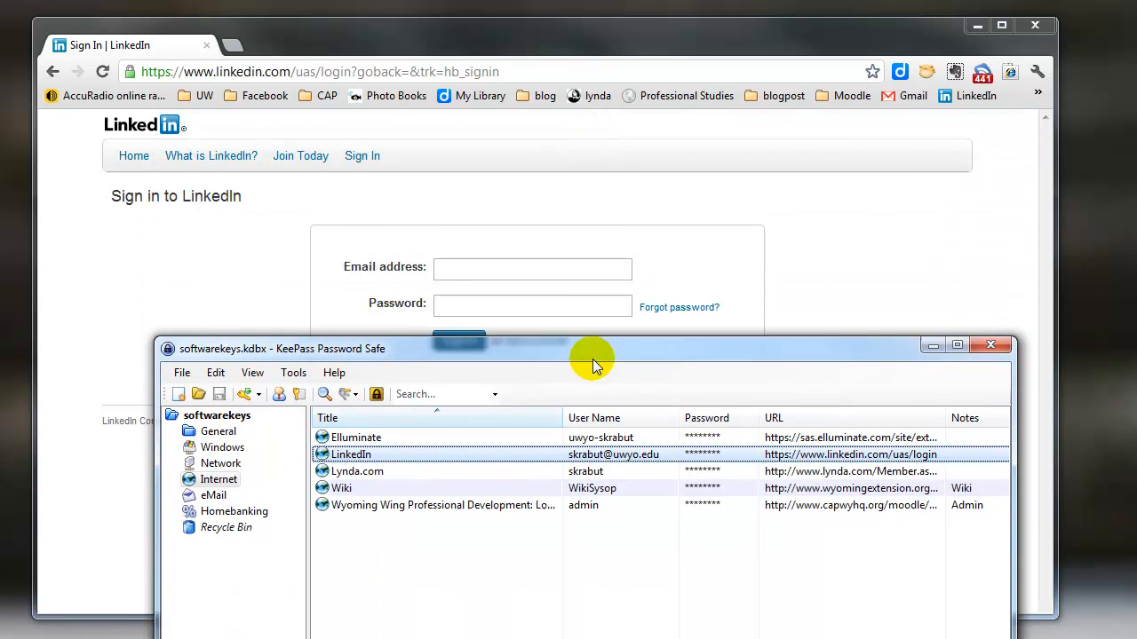
Lower the KeePass window and auto-type the LinkedIn login into the sign-in form.
left_click_drag(593, 348, 593, 407)
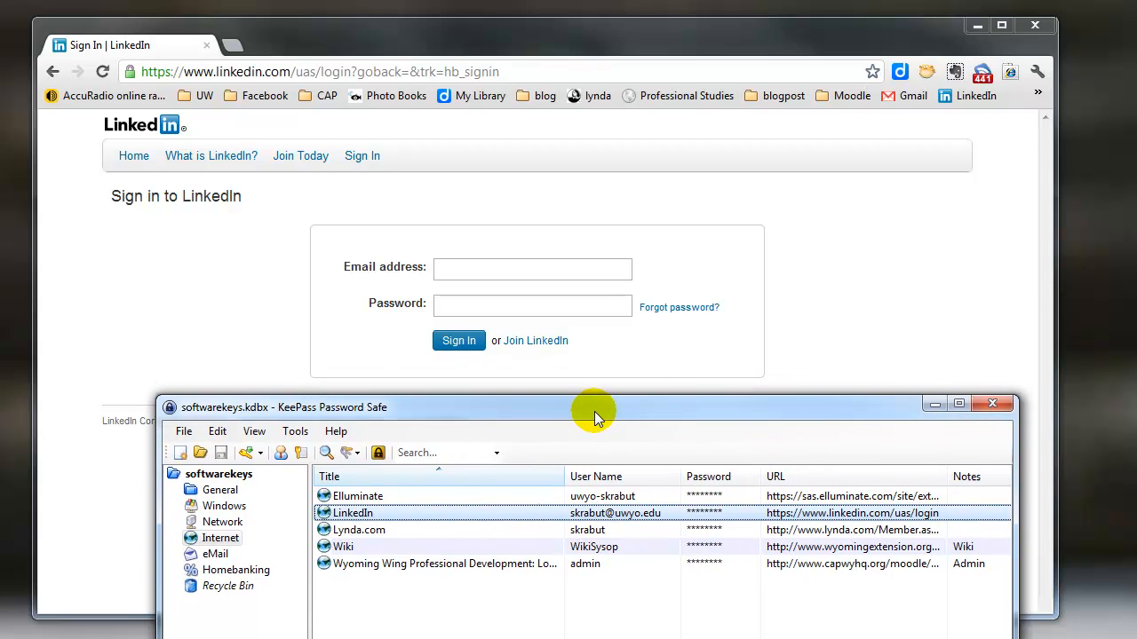
right_click(353, 512)
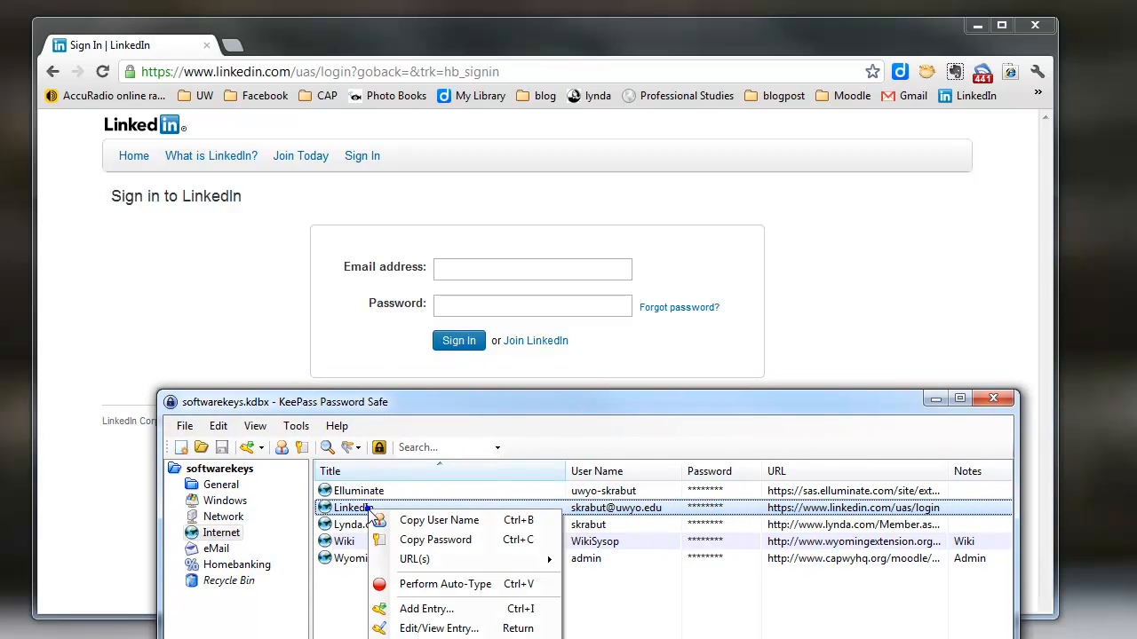
mouse_move(462, 584)
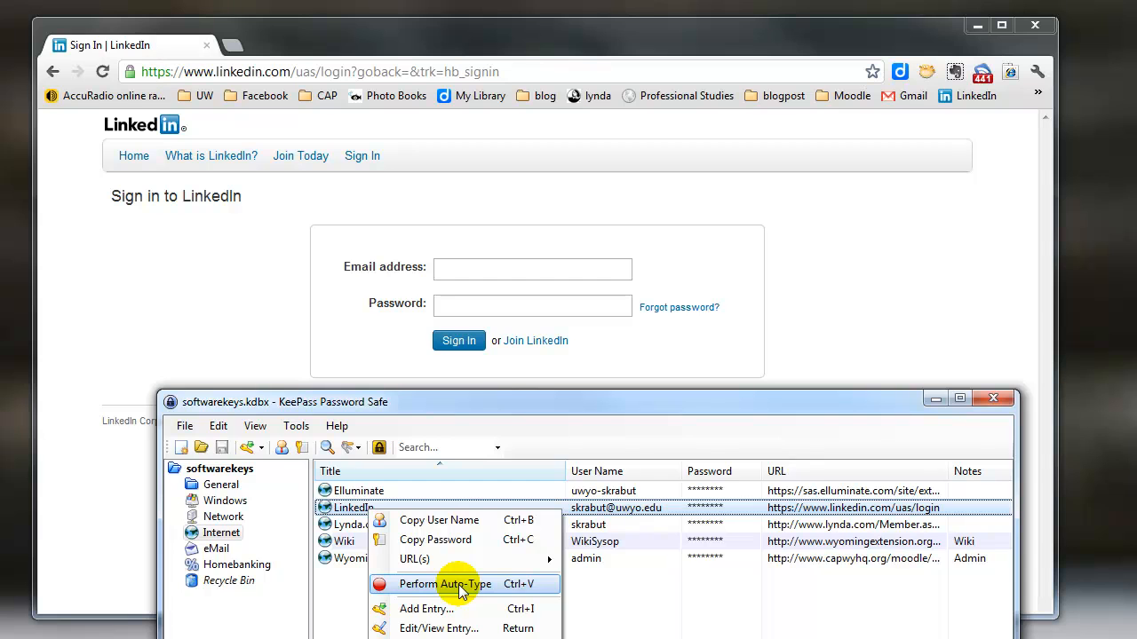
left_click(444, 584)
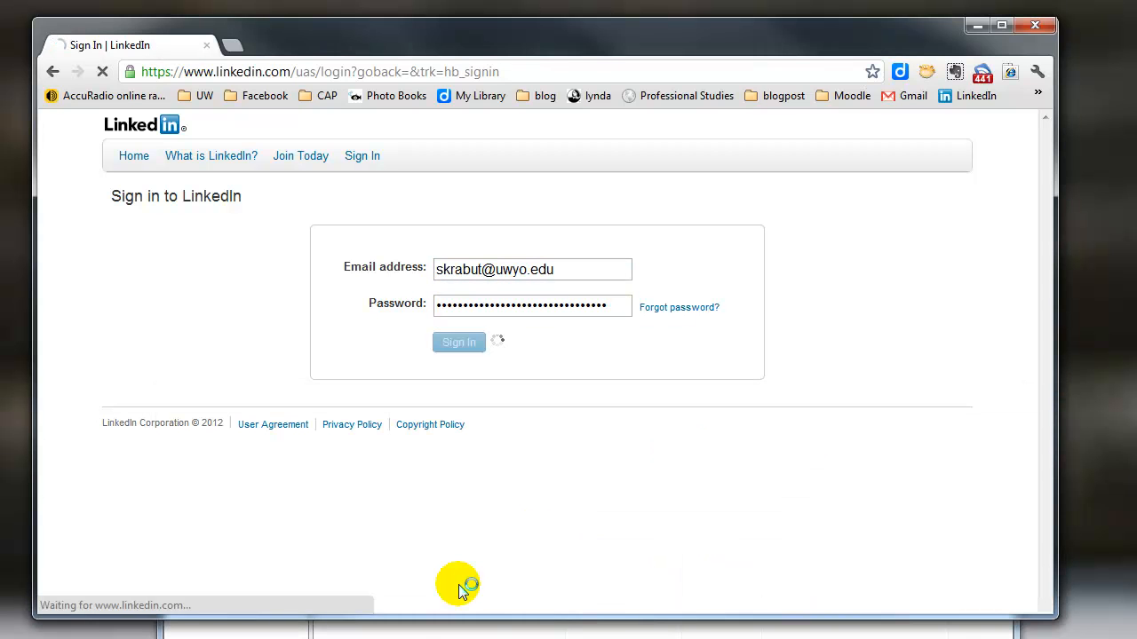
Bring KeePass back over the loaded LinkedIn home page.
left_click(459, 342)
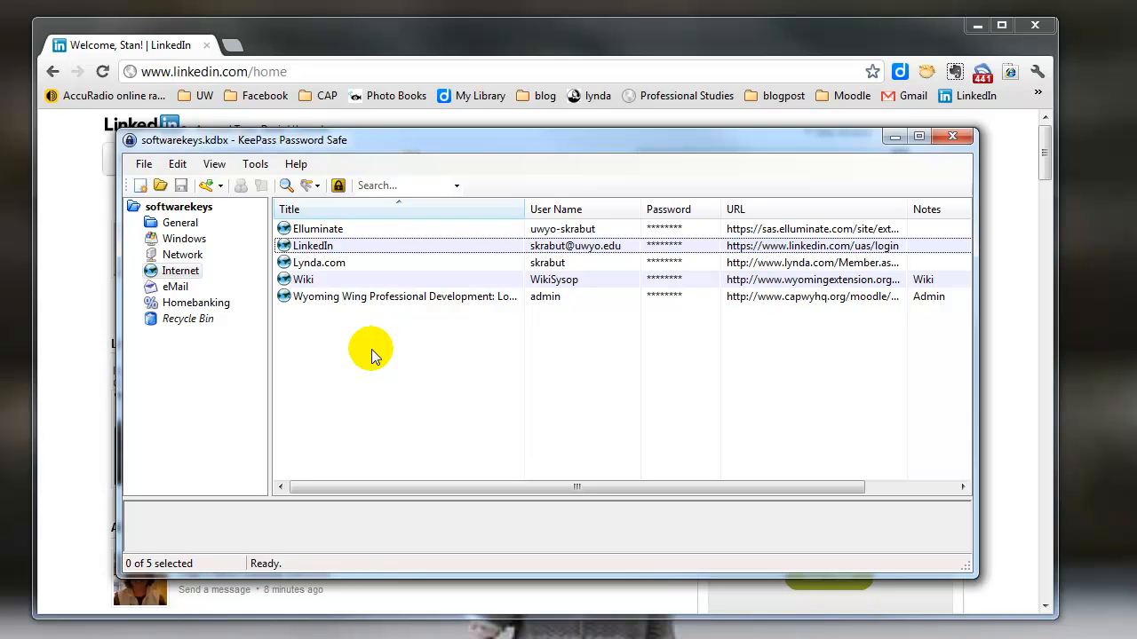
mouse_move(426, 345)
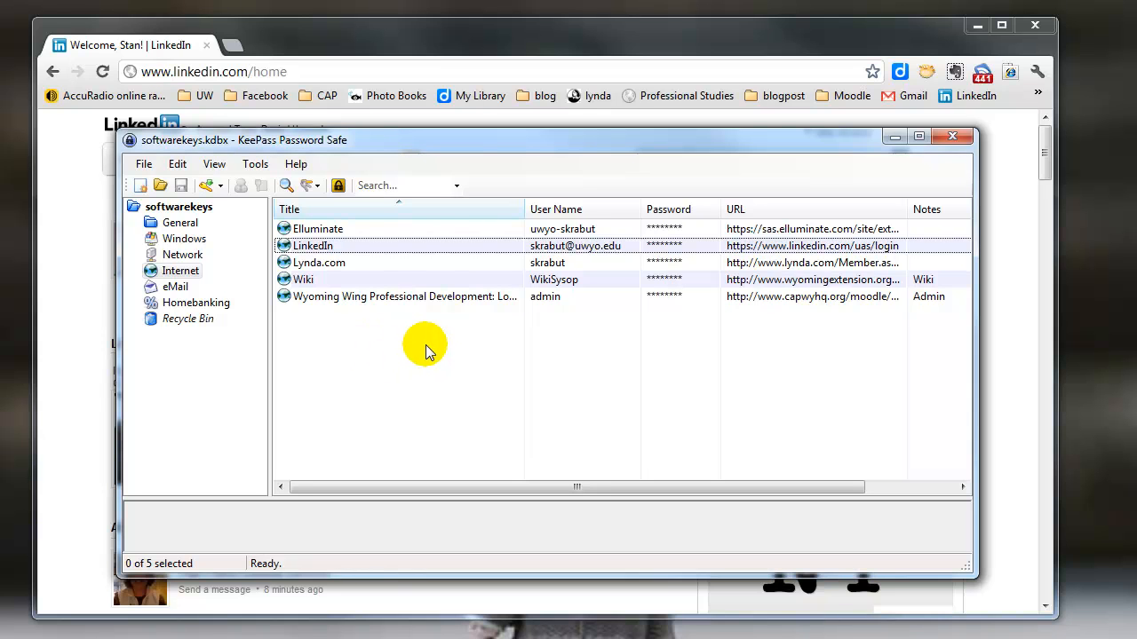